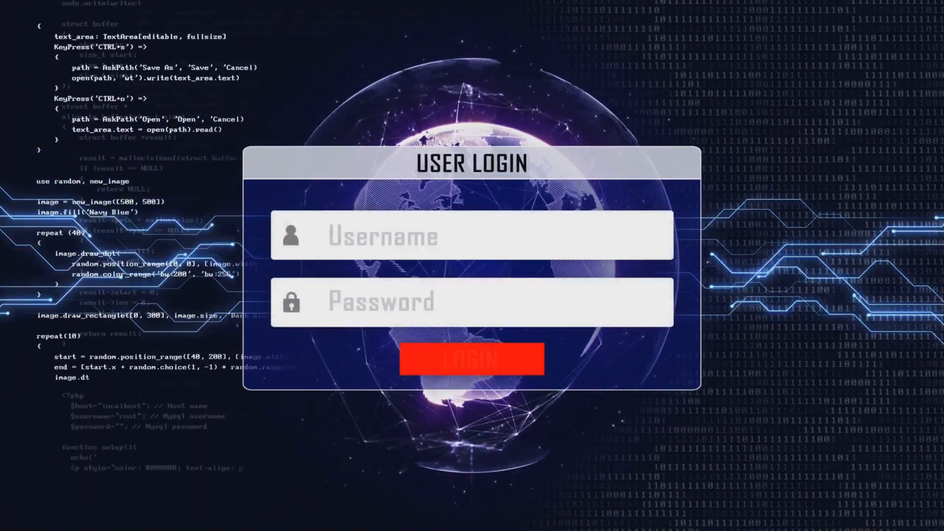
text(ADMINISTRATOR)
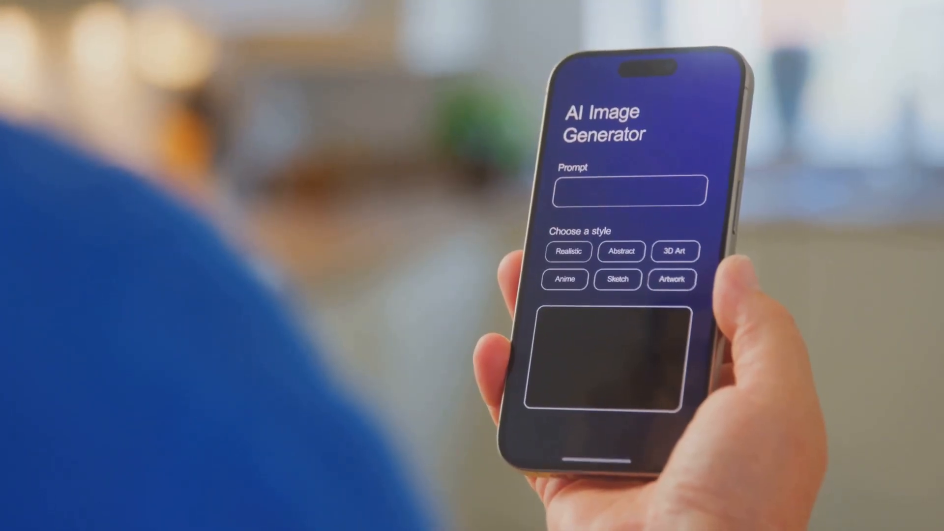
text(Young friends o)
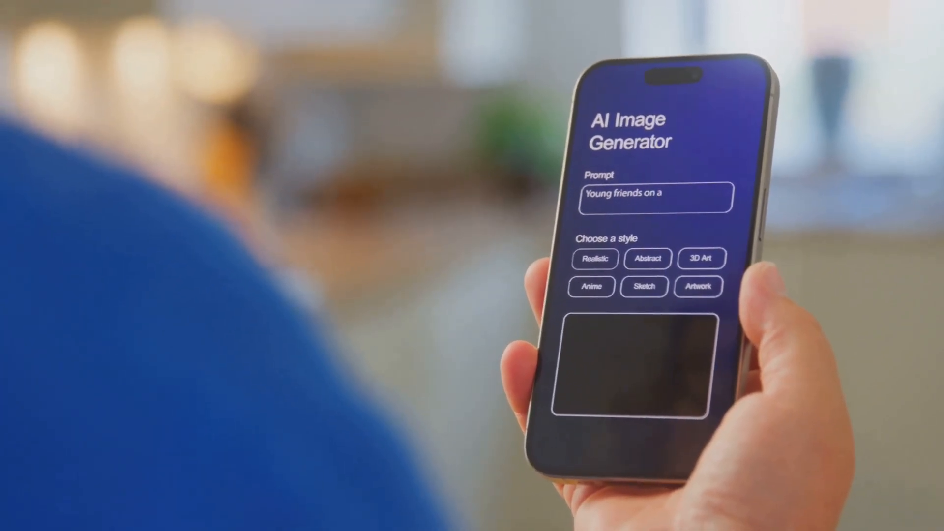
text(n adventure)
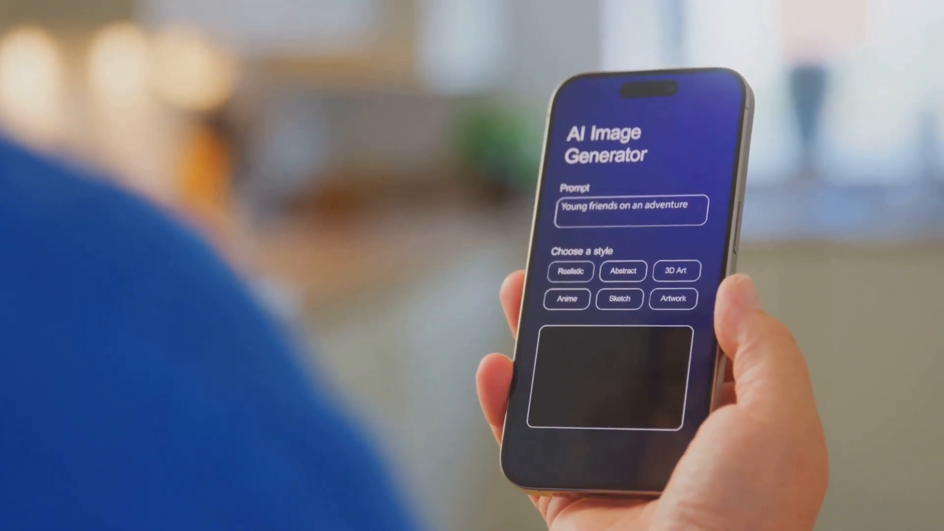